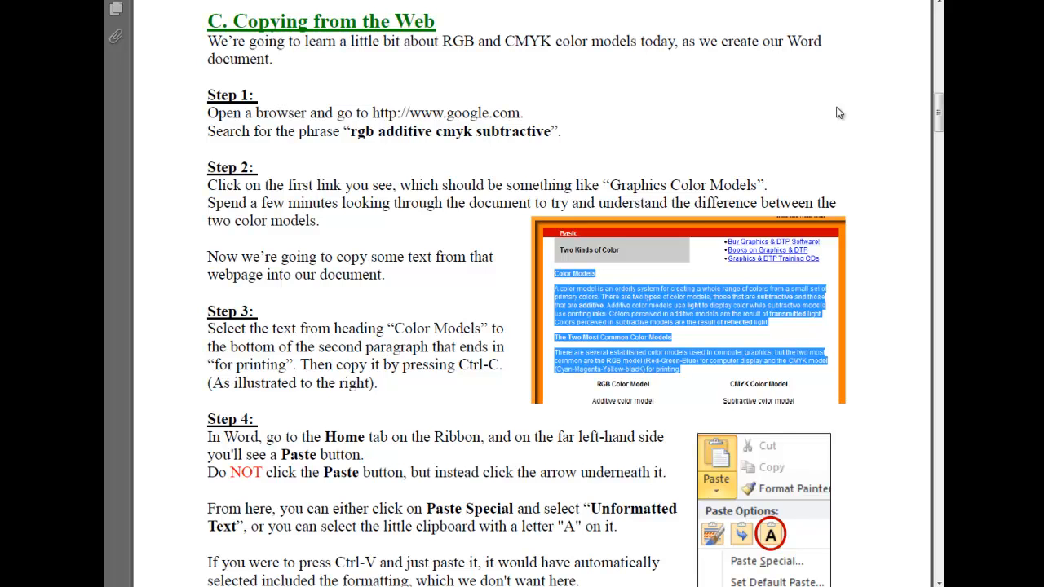
mouse_move(856, 111)
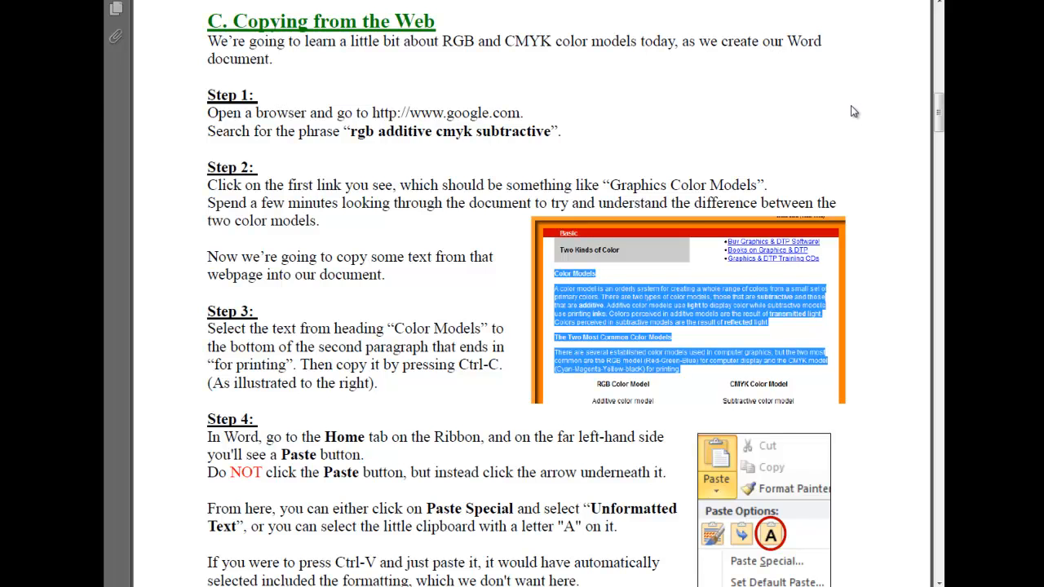
mouse_move(437, 180)
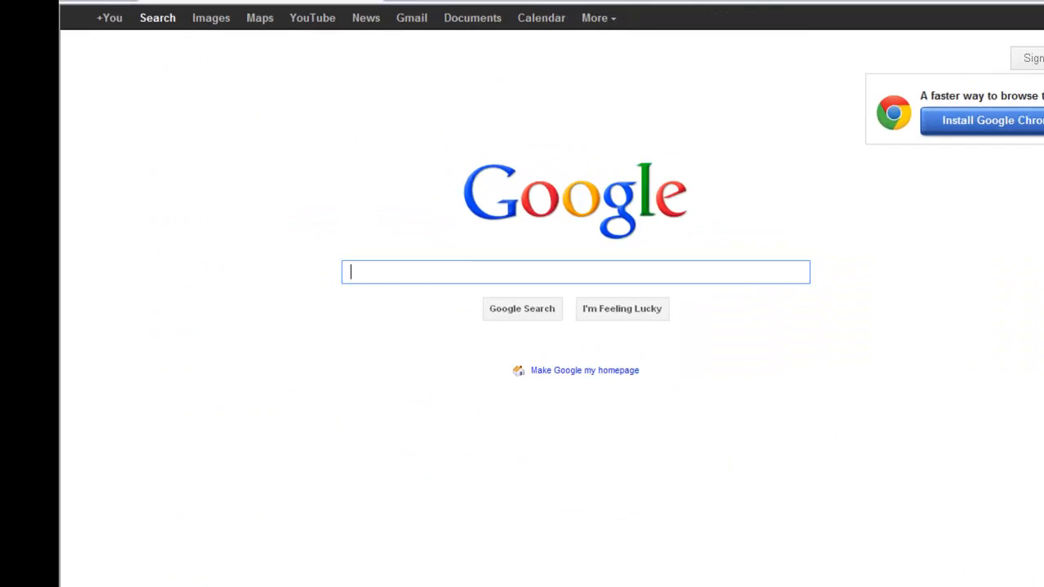
Step: Search Google for 'rgb additive cmyk subtractive' to find the Graphics Color Models page
type("rgb additi")
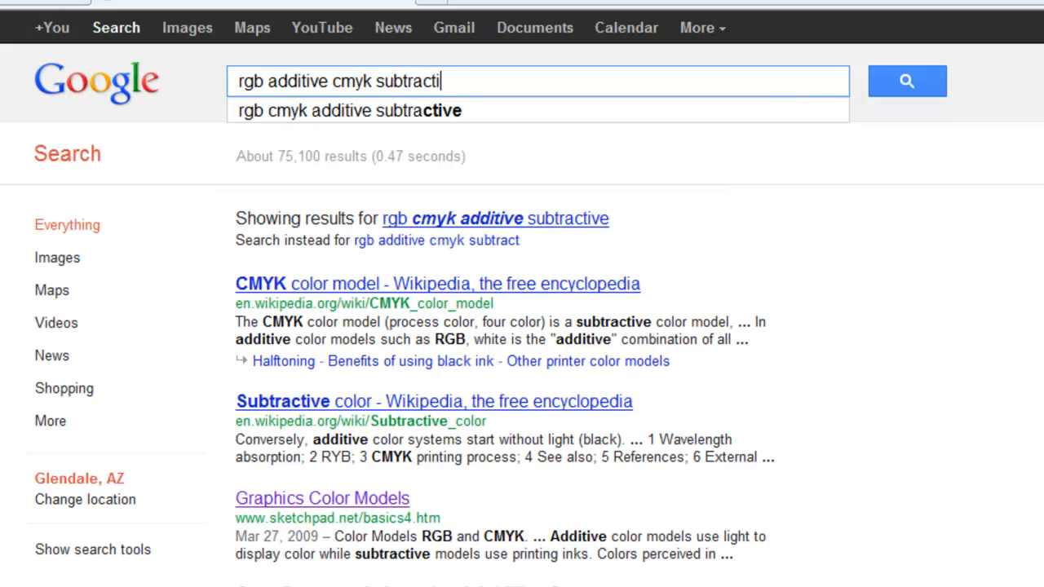
type("ve")
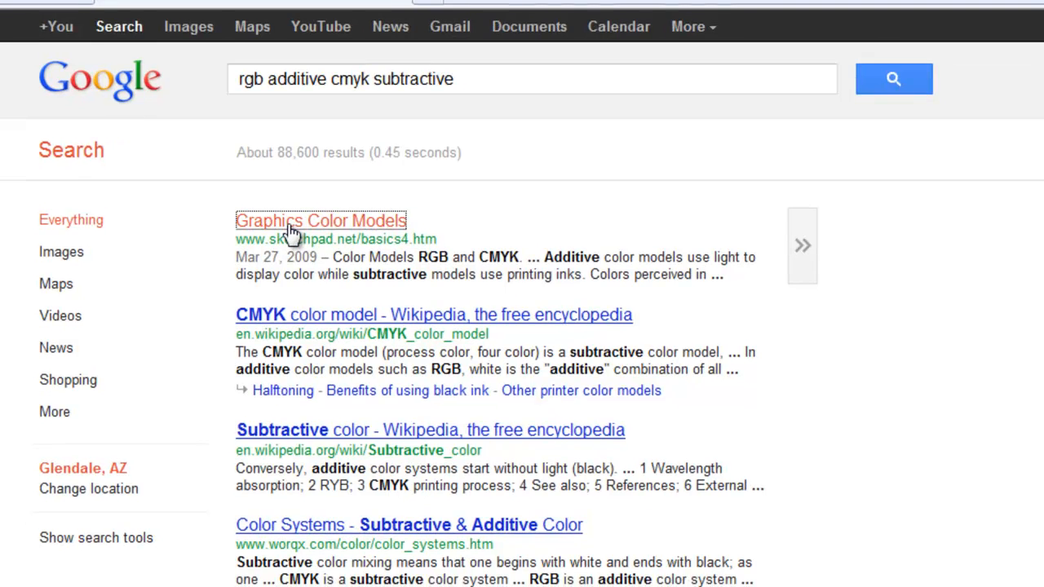
Step: Go to the Graphics Color Models result and skim the Two Kinds of Color article
left_click(320, 222)
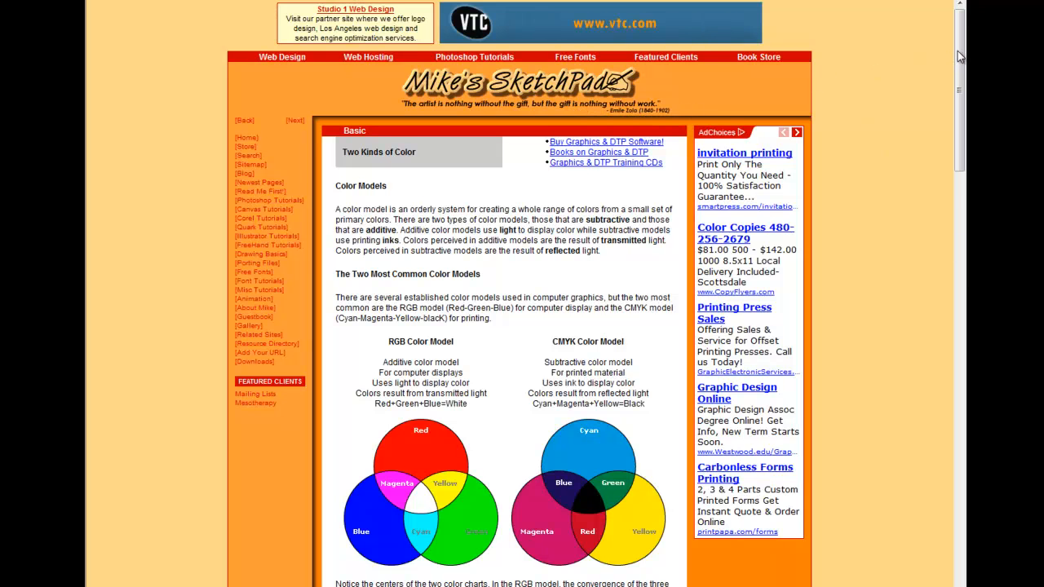
scroll("down", 3)
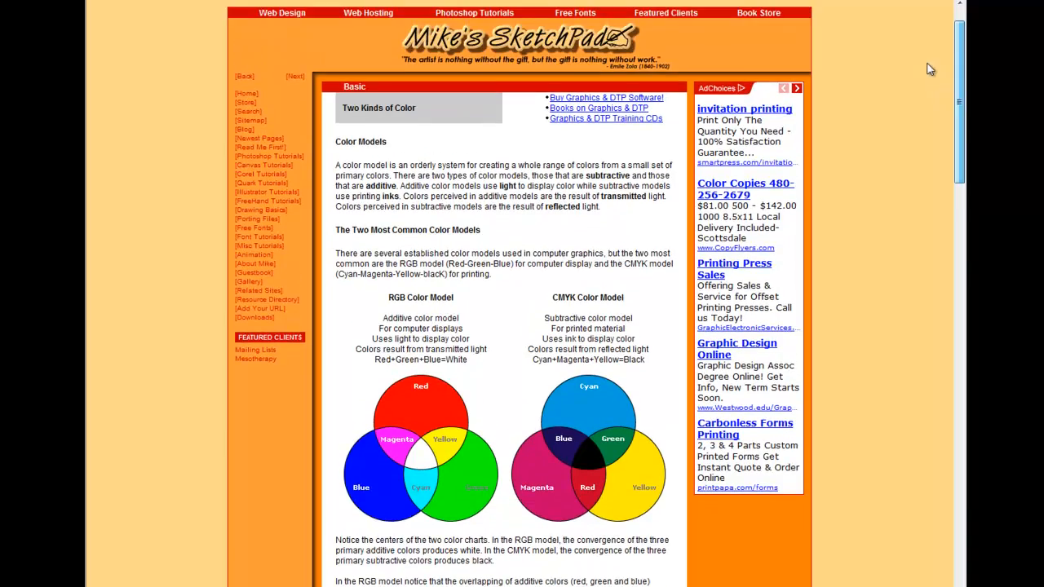
scroll("down", 3)
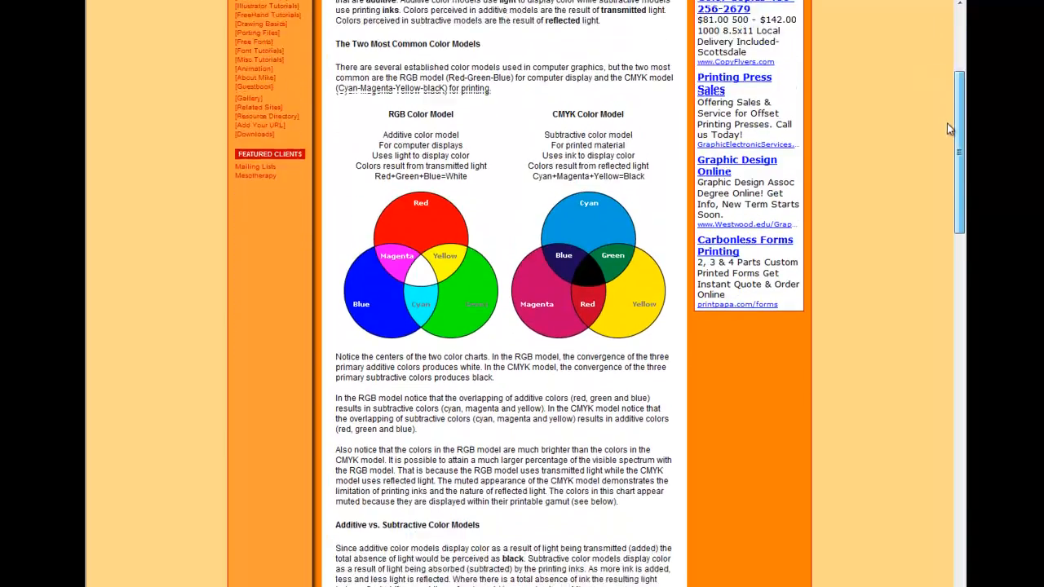
scroll("up", 3)
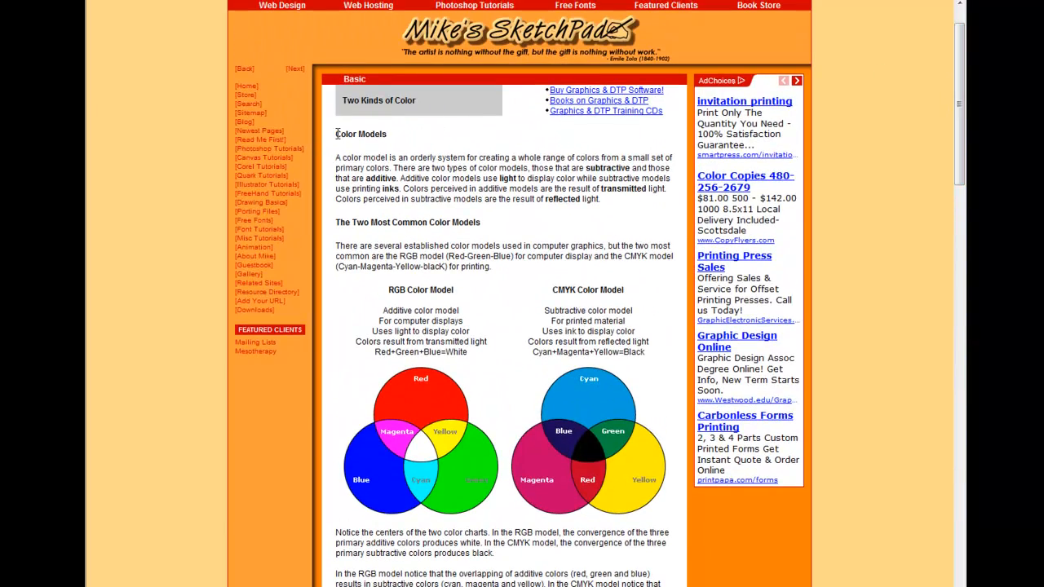
Step: Select and copy the Color Models heading through the paragraph ending in 'printing'
left_click_drag(336, 134, 493, 267)
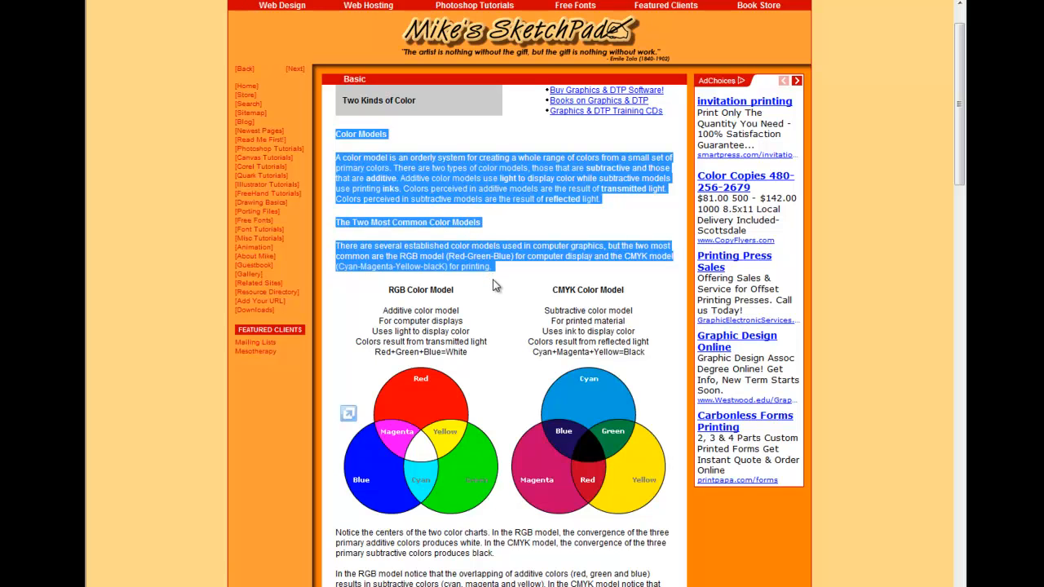
mouse_move(530, 270)
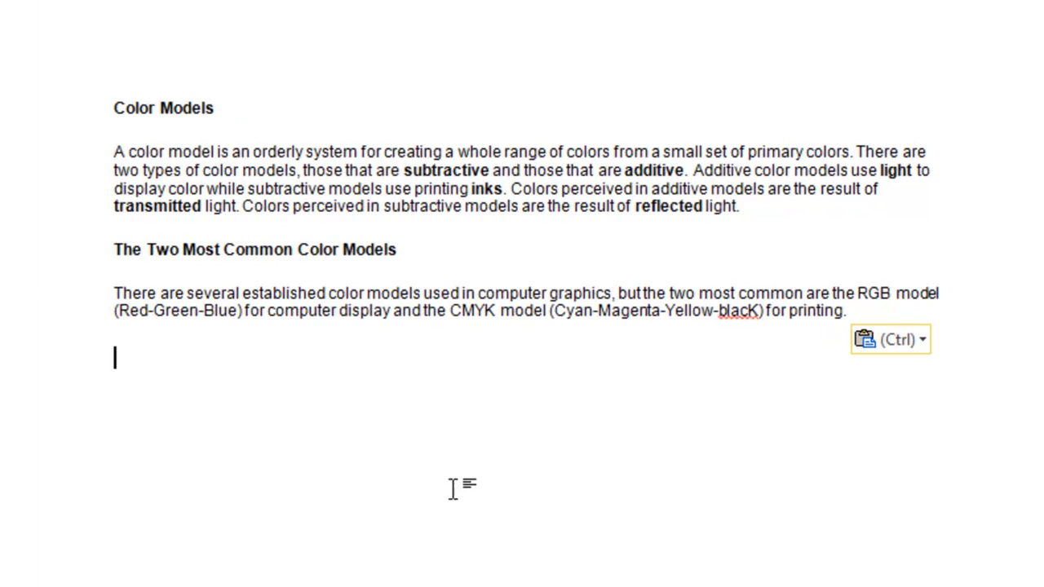
mouse_move(388, 225)
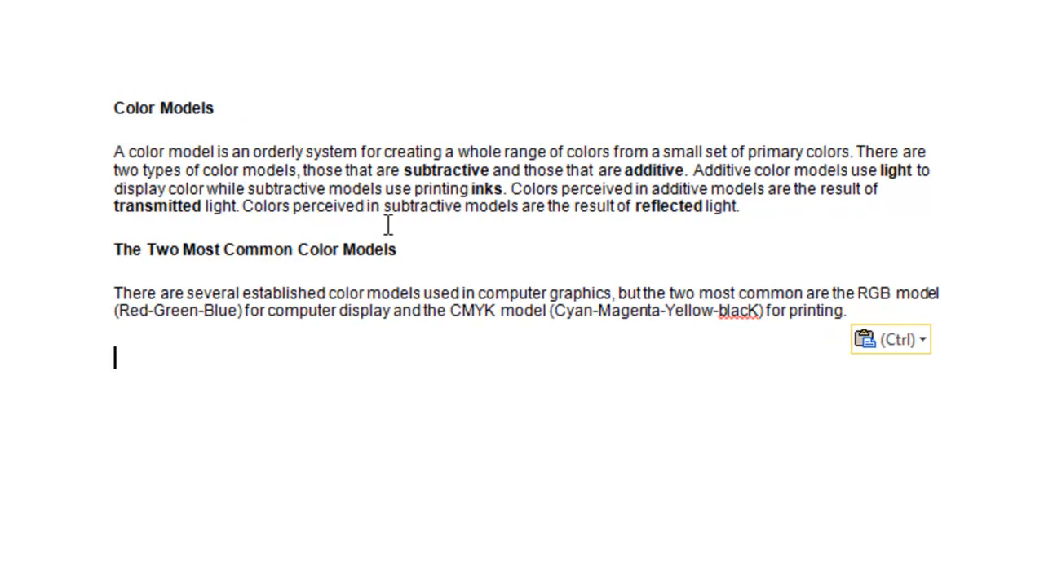
mouse_move(291, 251)
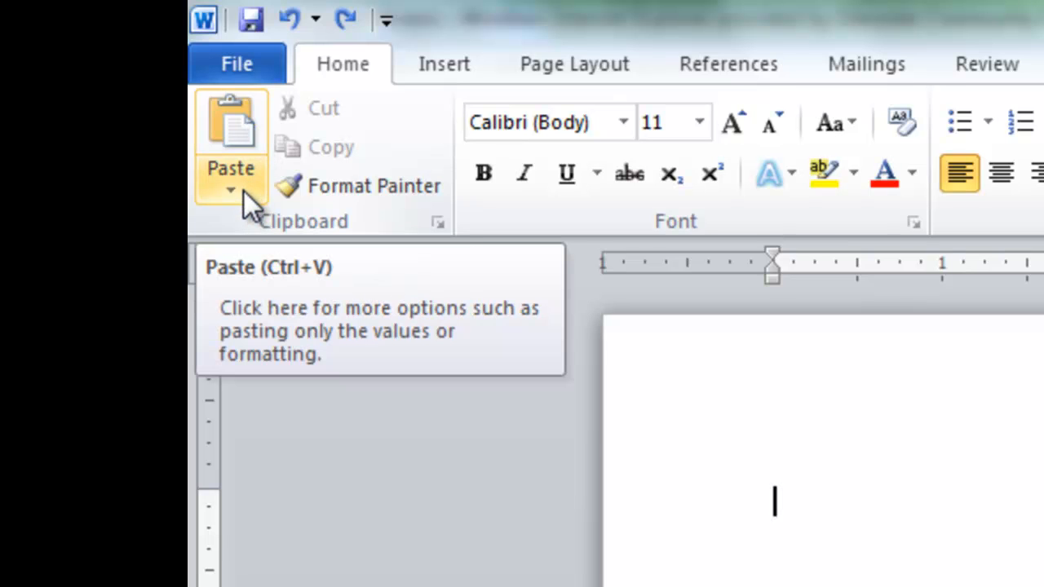
Step: Bring up the paste choices after the formatted paste was undone
left_click(231, 187)
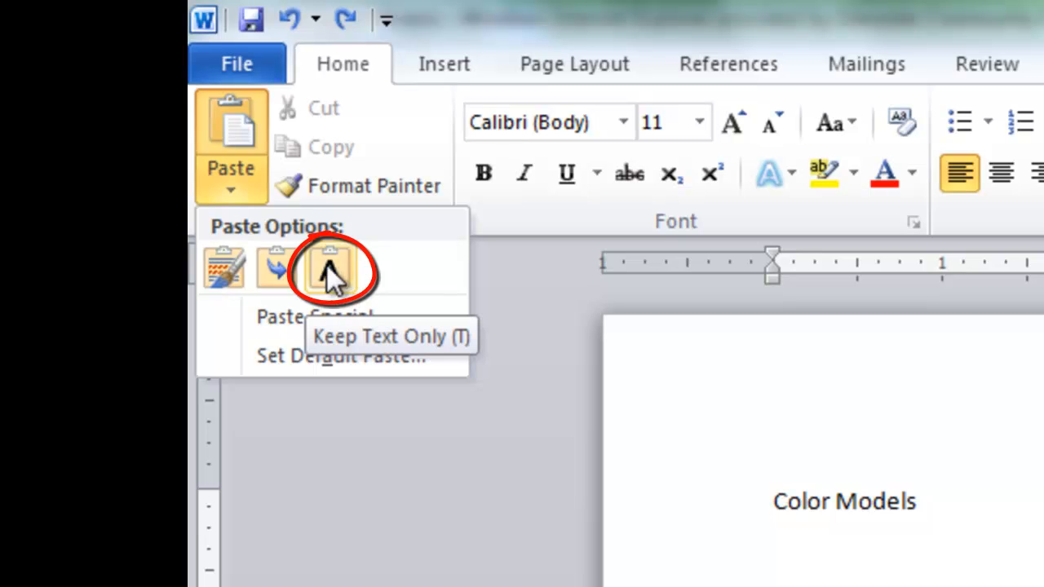
Step: Paste the Color Models passage via Paste Special as Unformatted Text
left_click(330, 269)
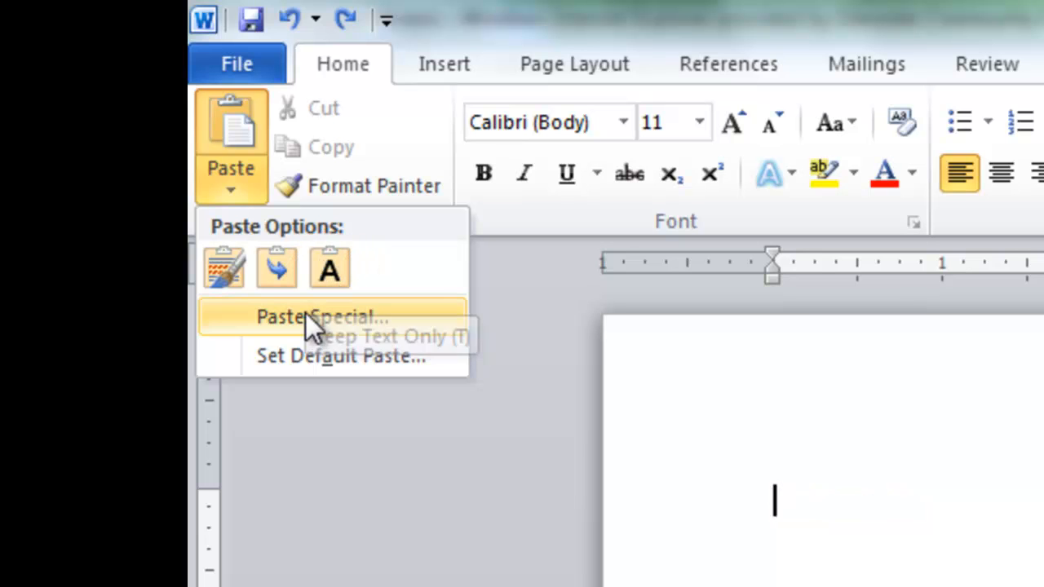
left_click(320, 316)
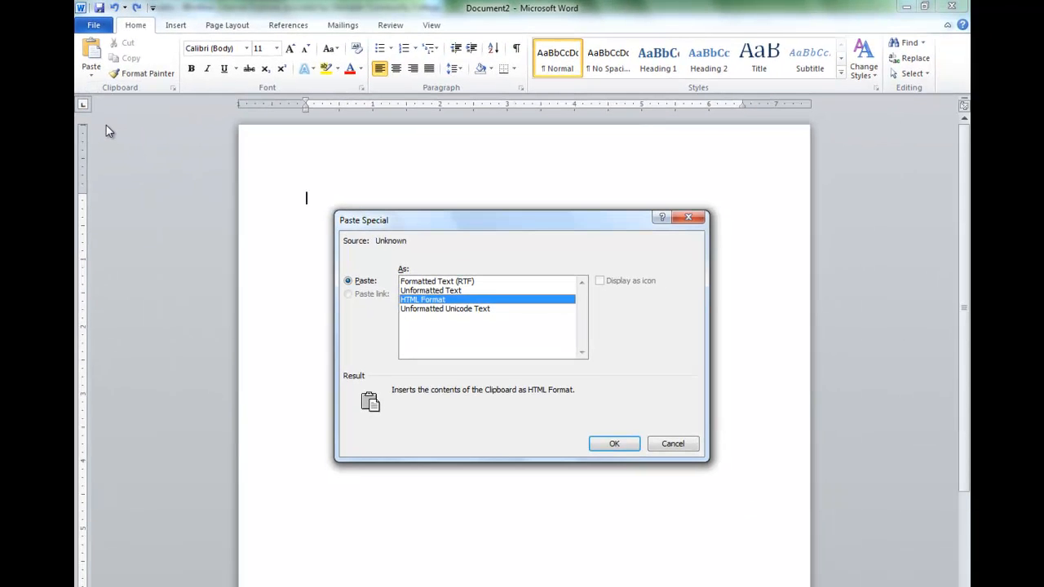
left_click(431, 290)
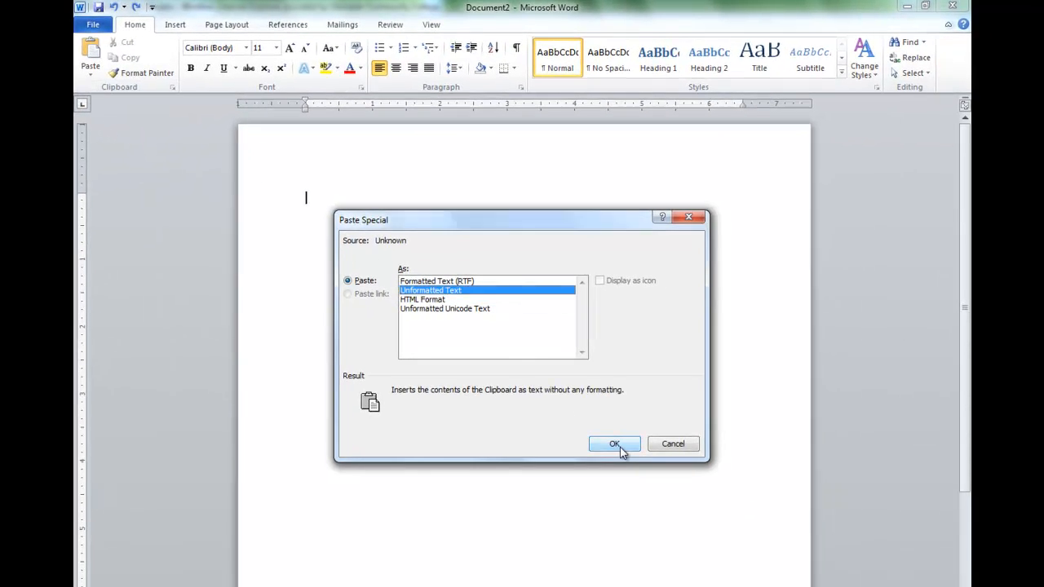
left_click(613, 444)
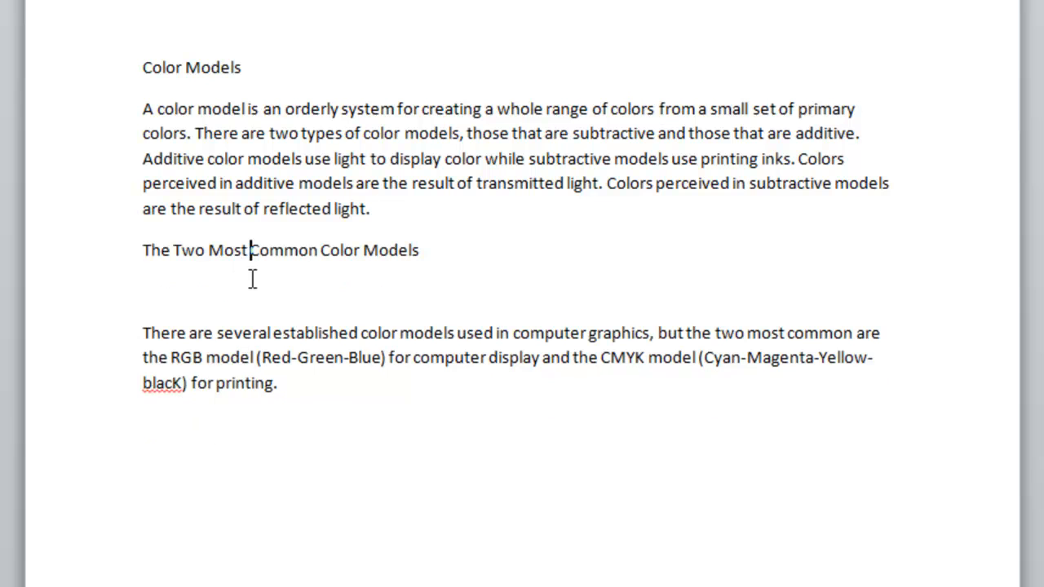
Step: Delete the blank line under 'The Two Most Common Color Models' heading
key("backspace")
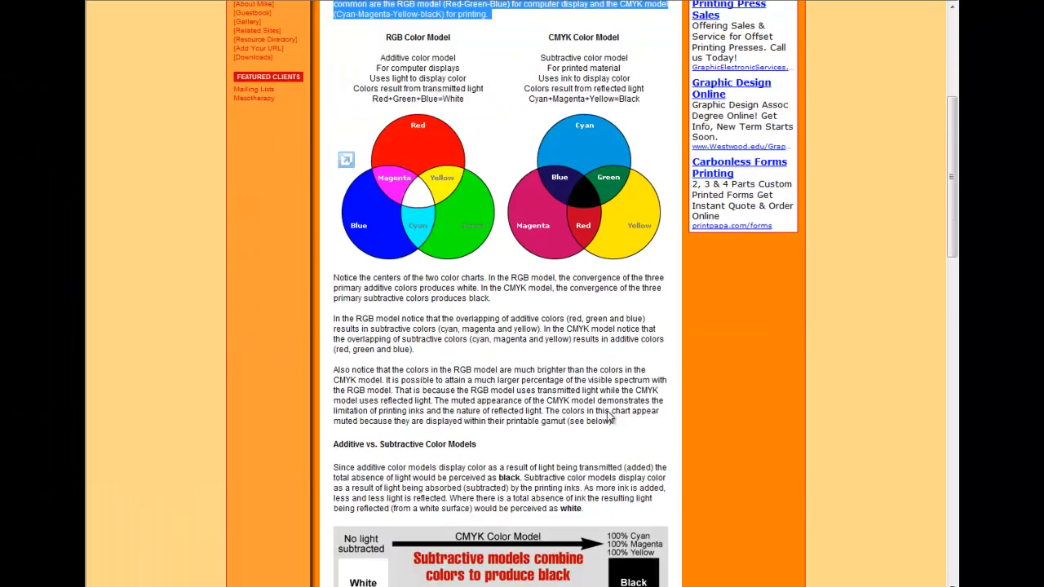
Step: Select the paragraphs from 'Notice the centers' through Additive vs. Subtractive Color Models and copy them
scroll("down", 3)
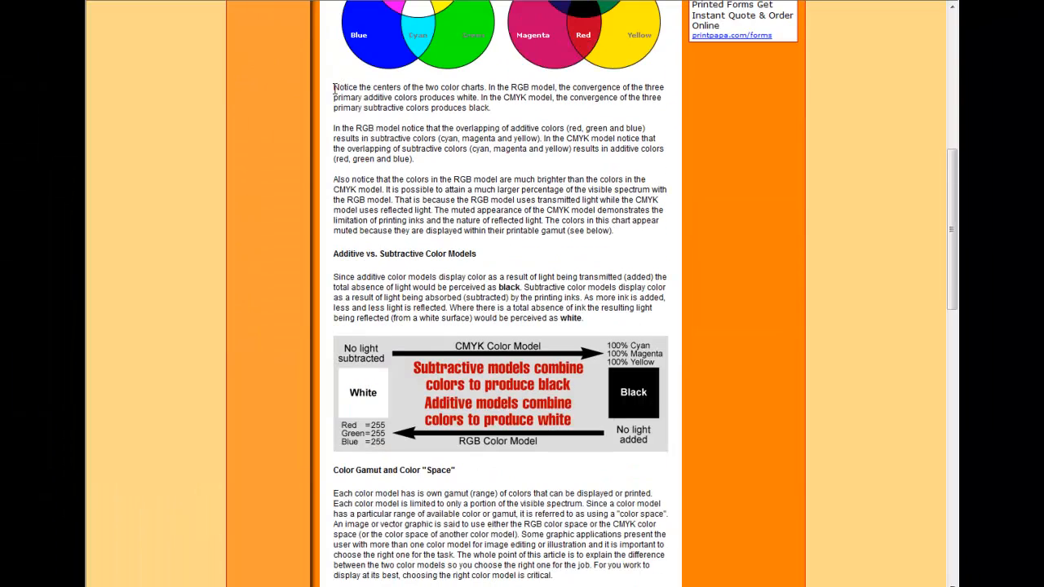
left_click_drag(333, 88, 587, 318)
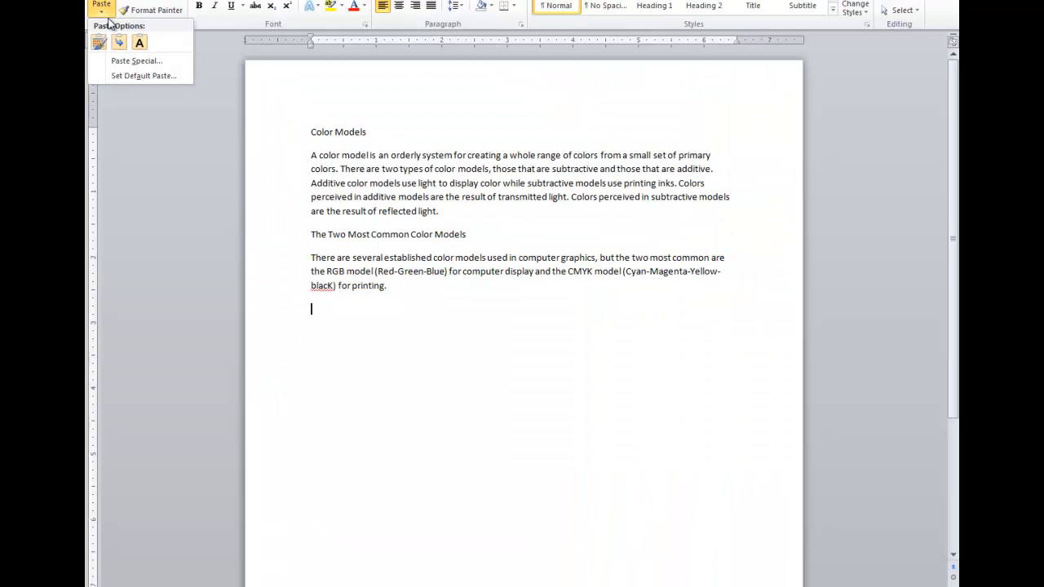
left_click(98, 43)
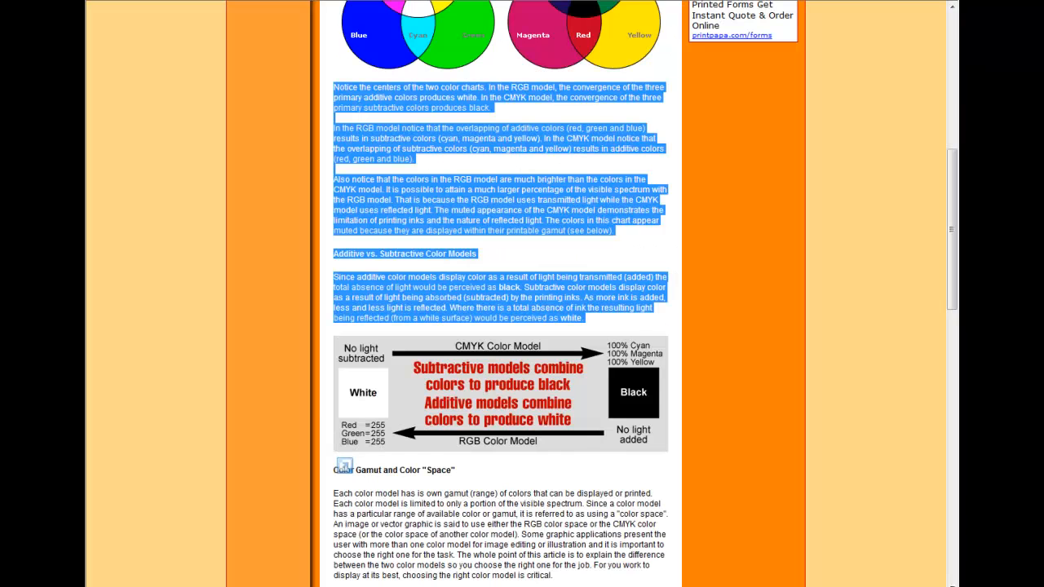
Step: Extend the selection down through the CMYK or Process Color paragraphs and copy it
scroll("down", 3)
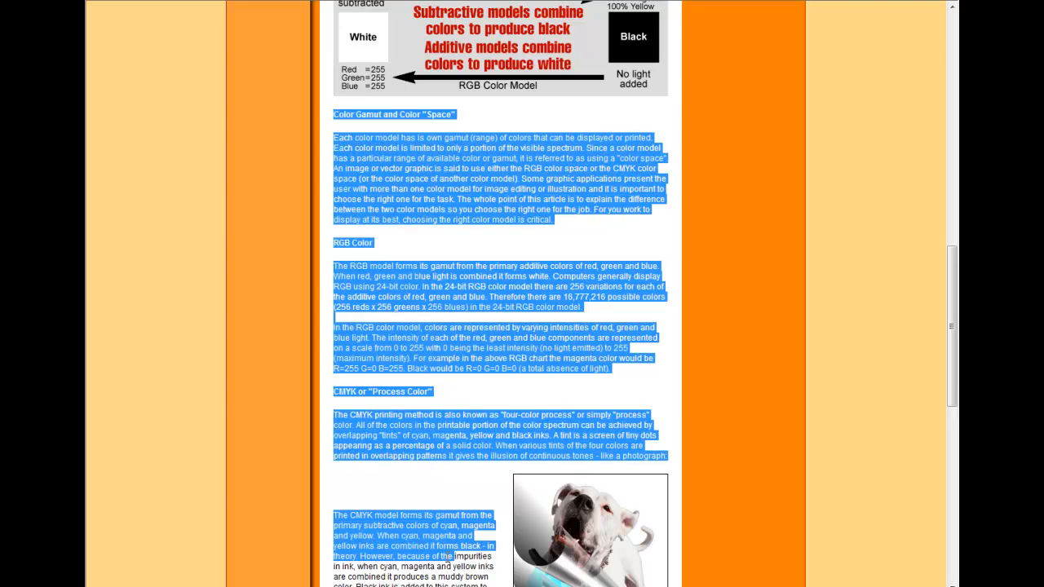
scroll("down", 3)
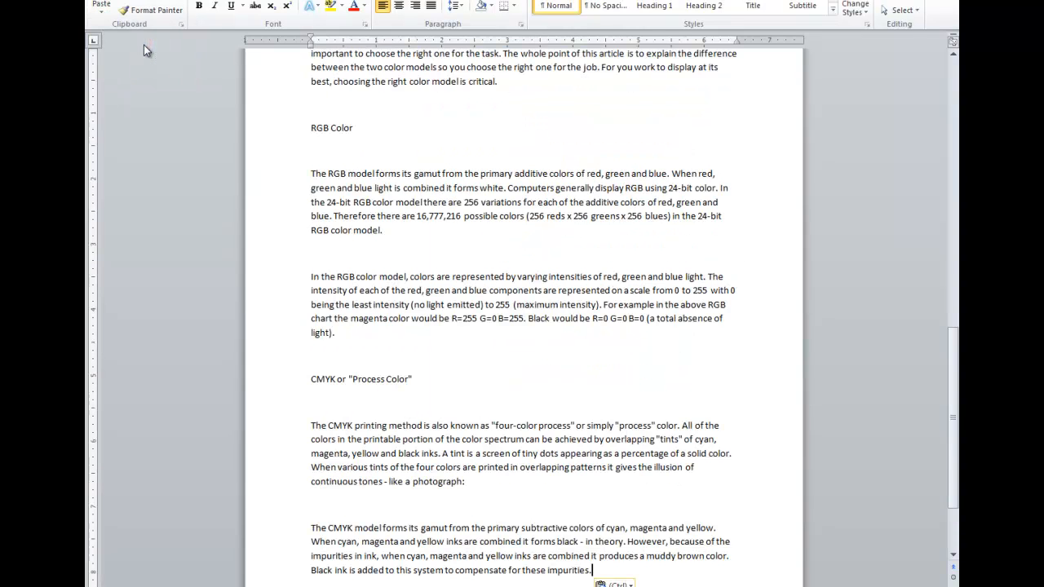
Step: Review the pasted Color Gamut, RGB Color and CMYK sections as plain text in Word
scroll("down", 3)
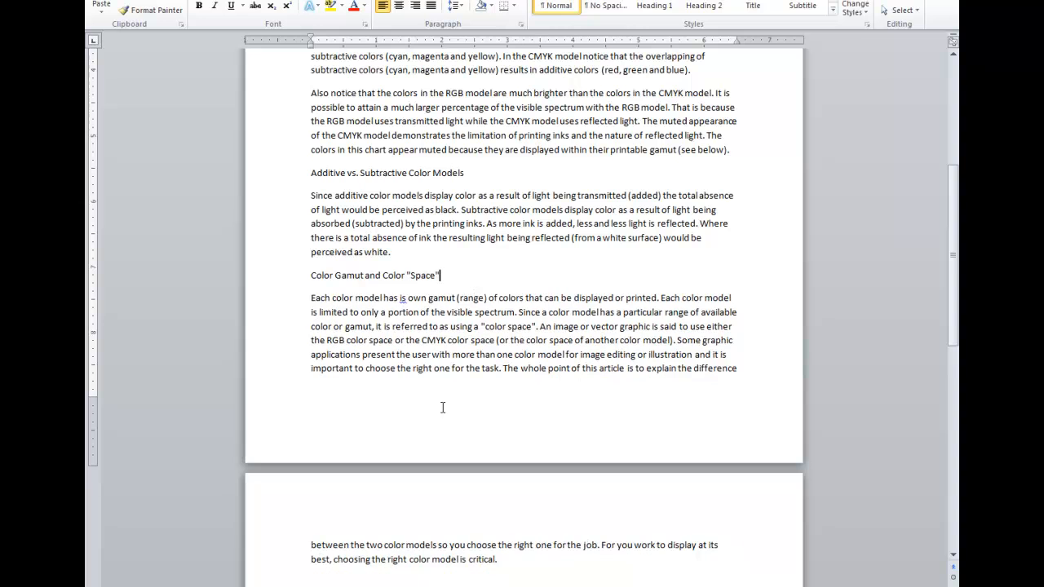
scroll("down", 3)
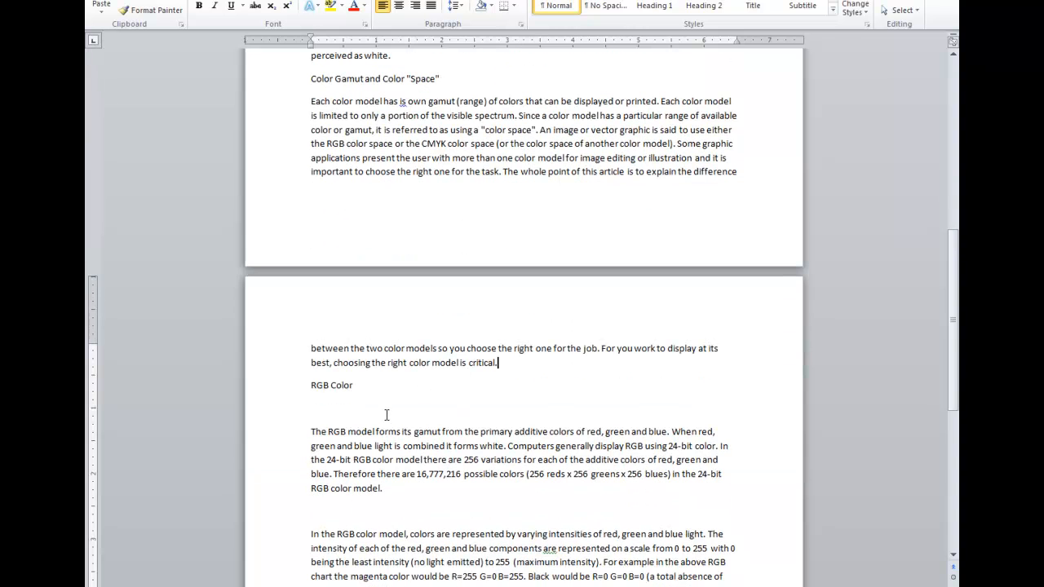